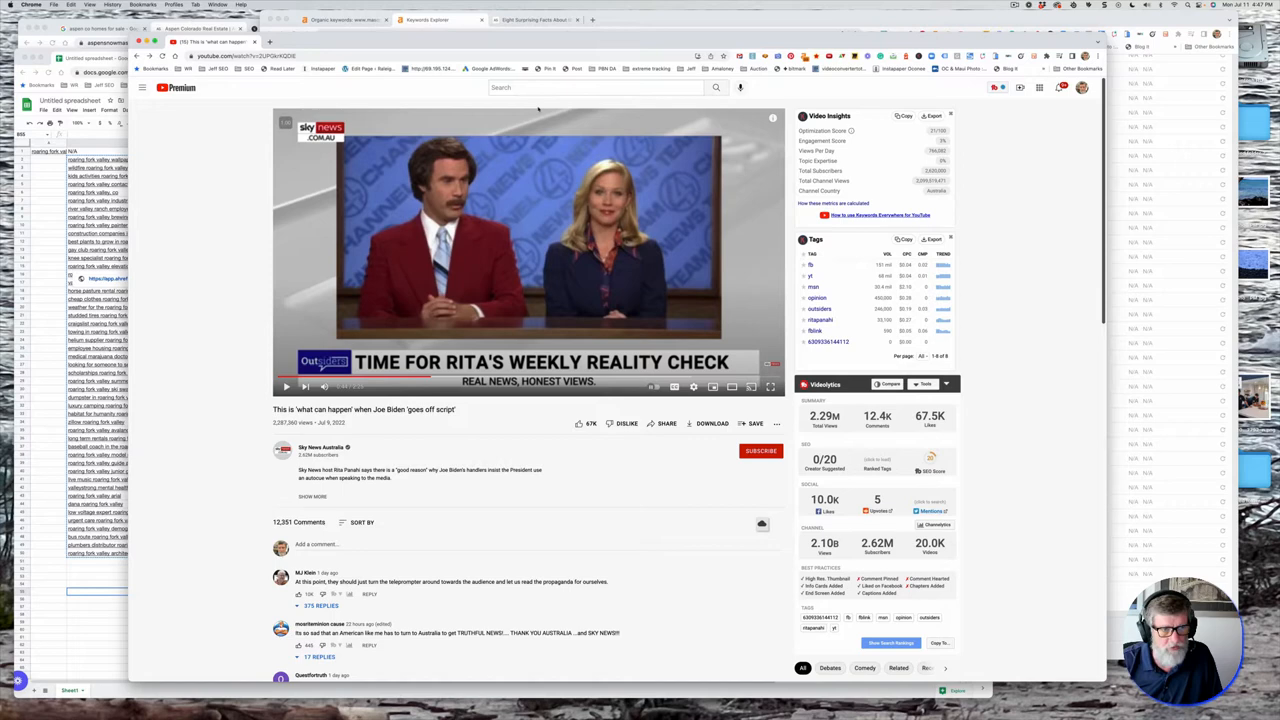
Search YouTube for 'roaring fork valley' and browse down through the video results.
{"action": "left_click", "coordinate": [596, 88]}
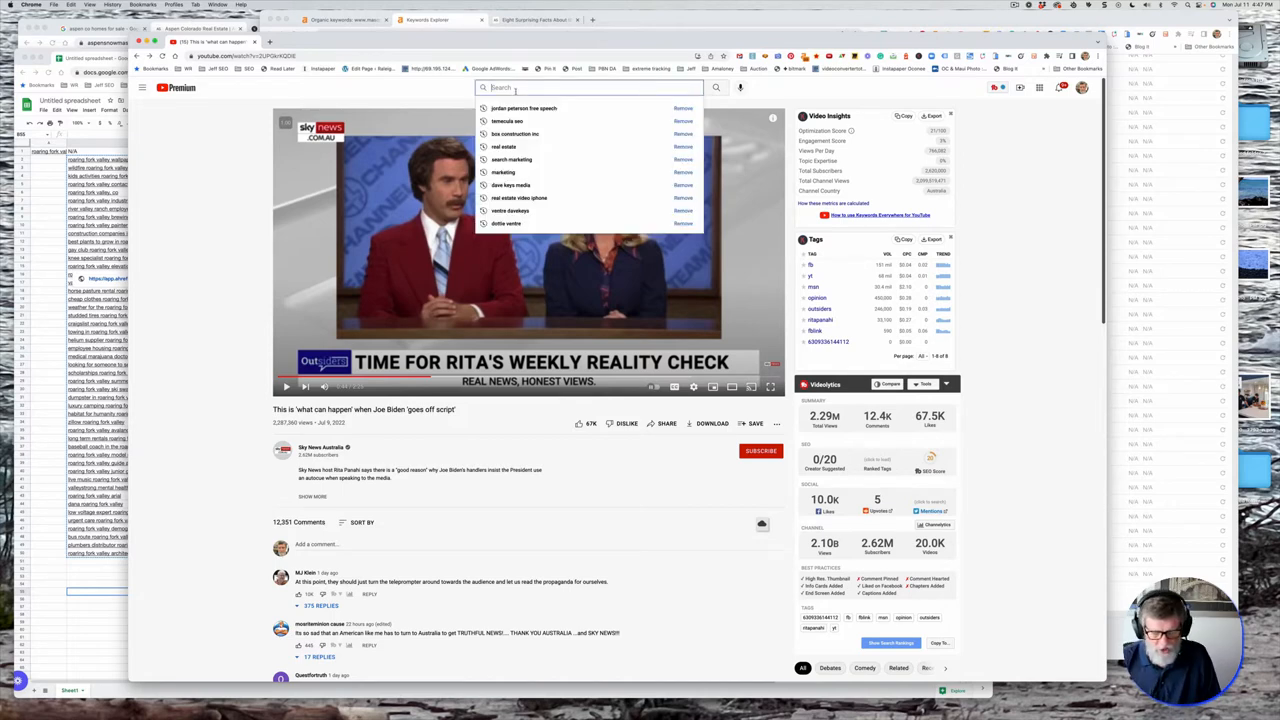
{"action": "type", "text": "roaring fork valley map"}
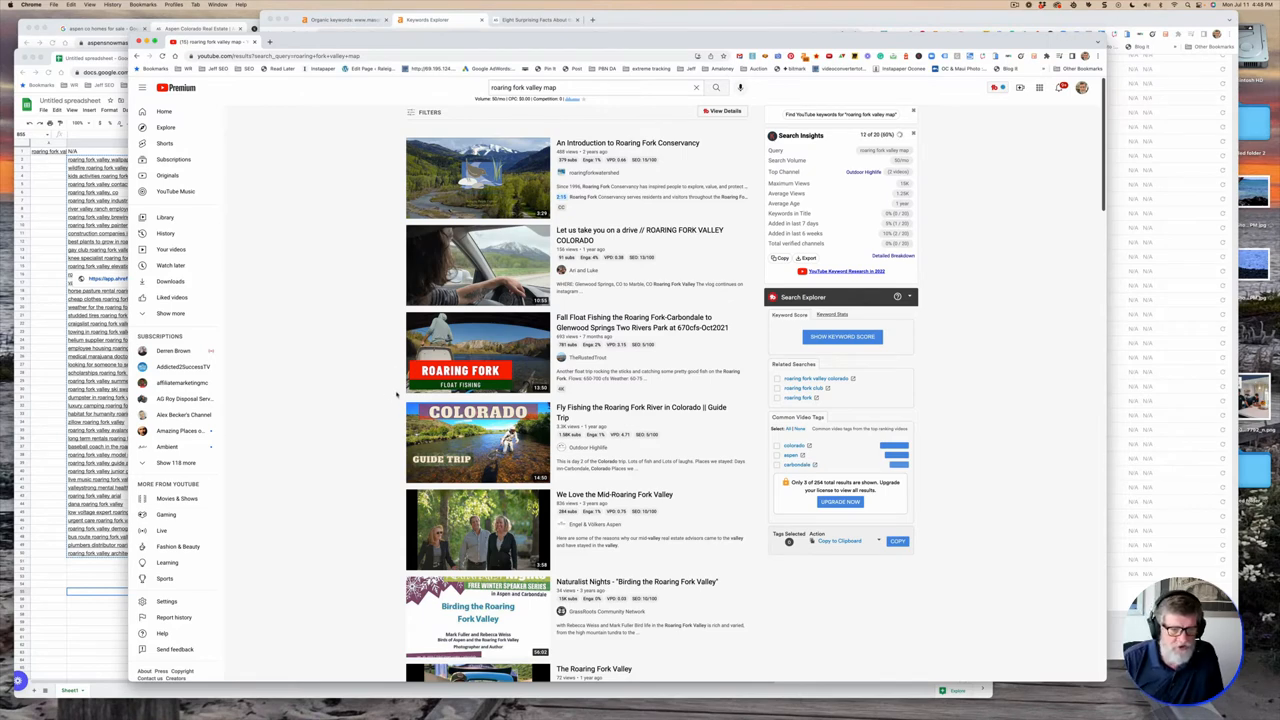
{"action": "scroll", "scroll_direction": "down", "scroll_amount": 3}
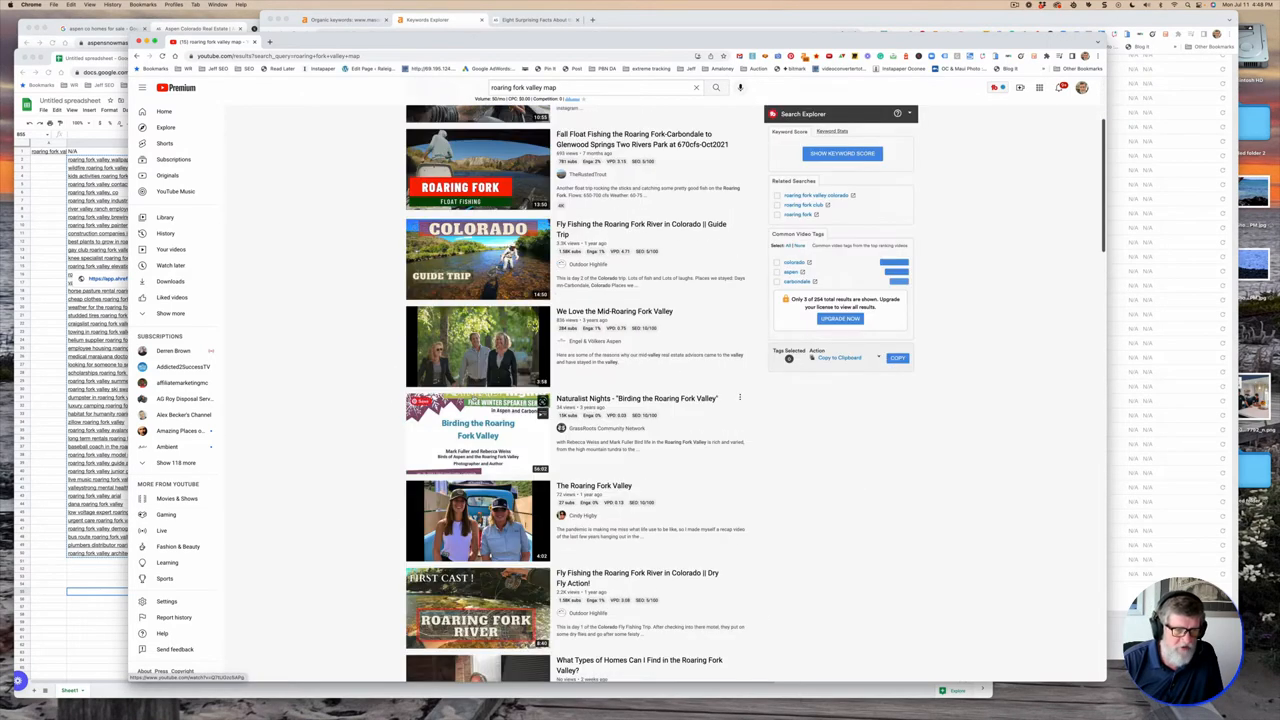
{"action": "scroll", "scroll_direction": "down", "scroll_amount": 3}
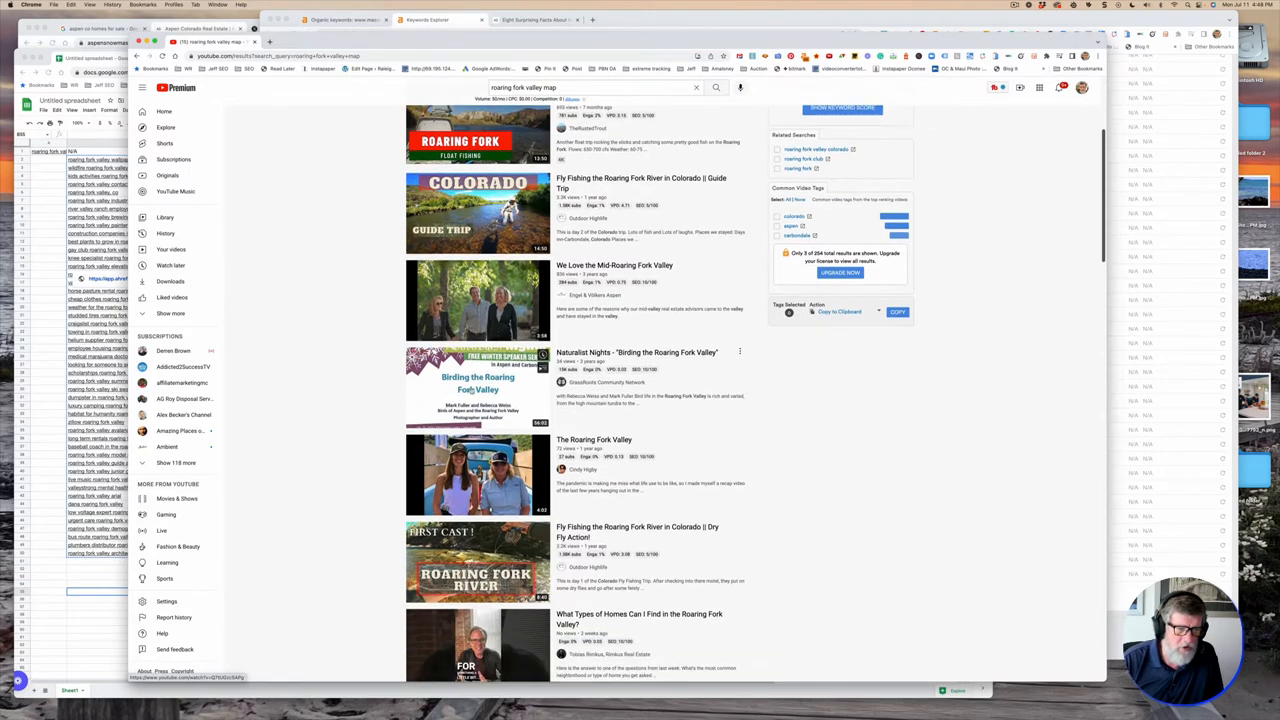
{"action": "scroll", "scroll_direction": "down", "scroll_amount": 3}
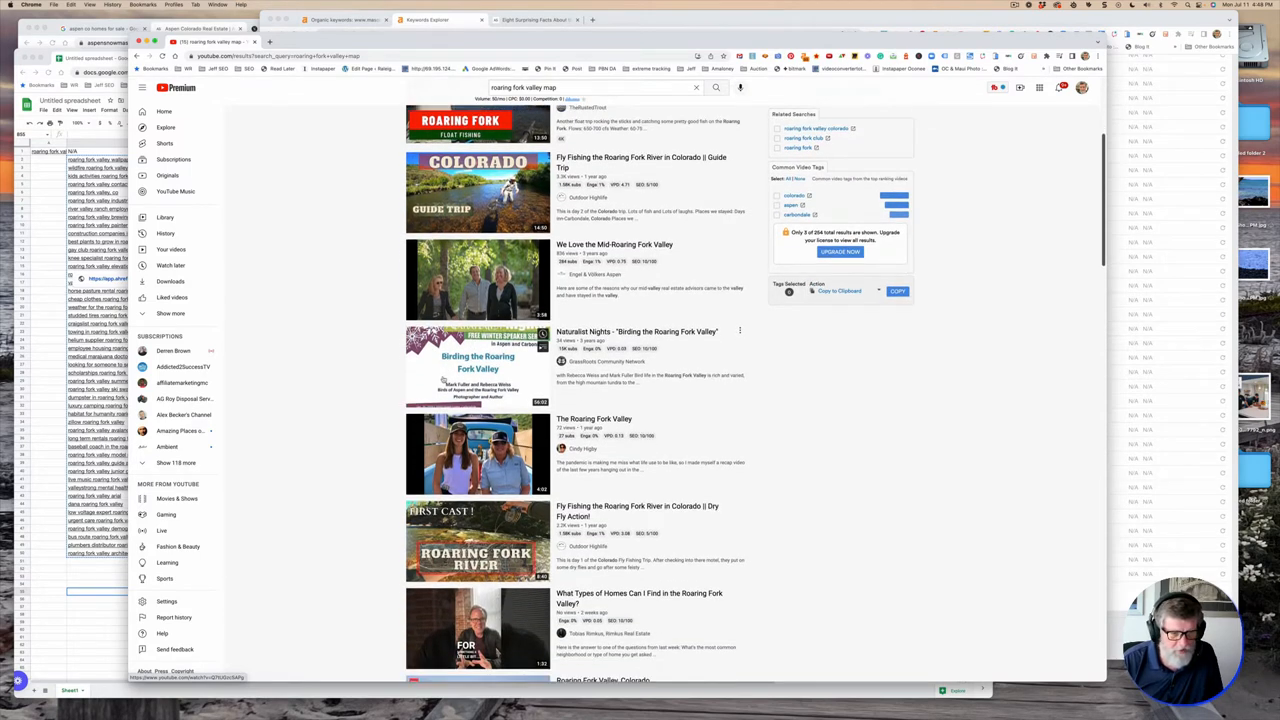
{"action": "scroll", "scroll_direction": "down", "scroll_amount": 3}
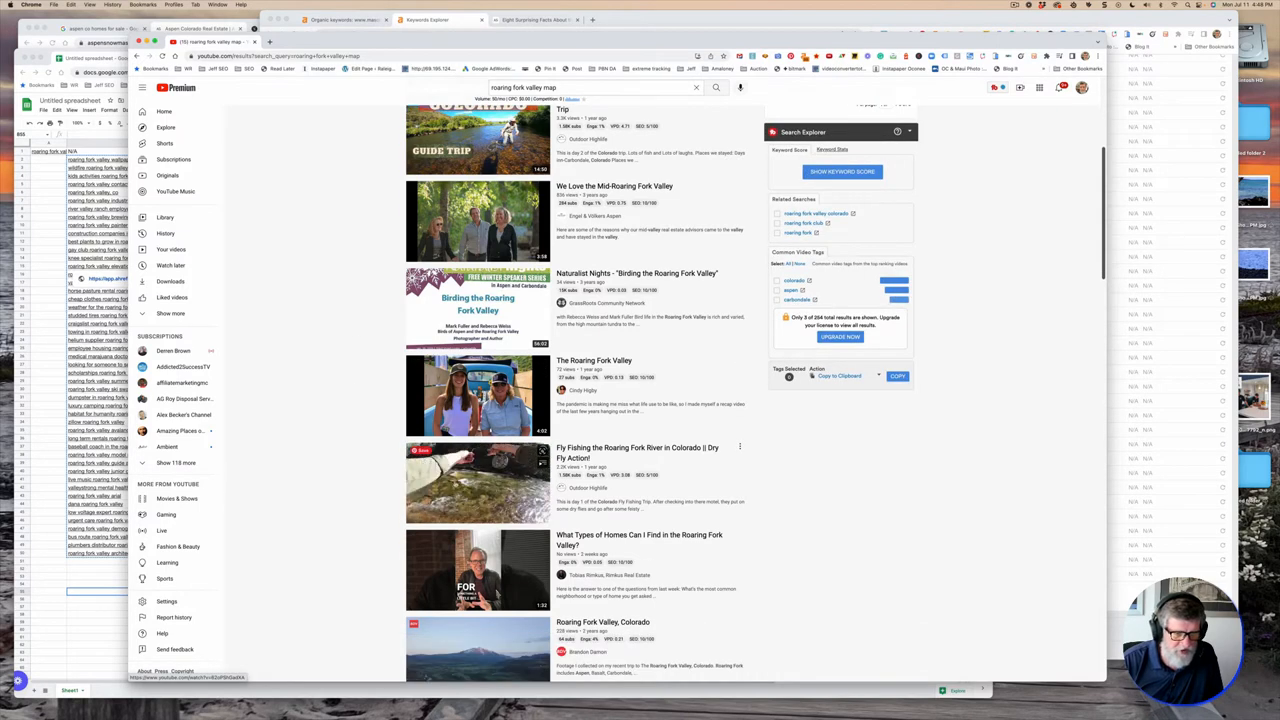
{"action": "scroll", "scroll_direction": "down", "scroll_amount": 3}
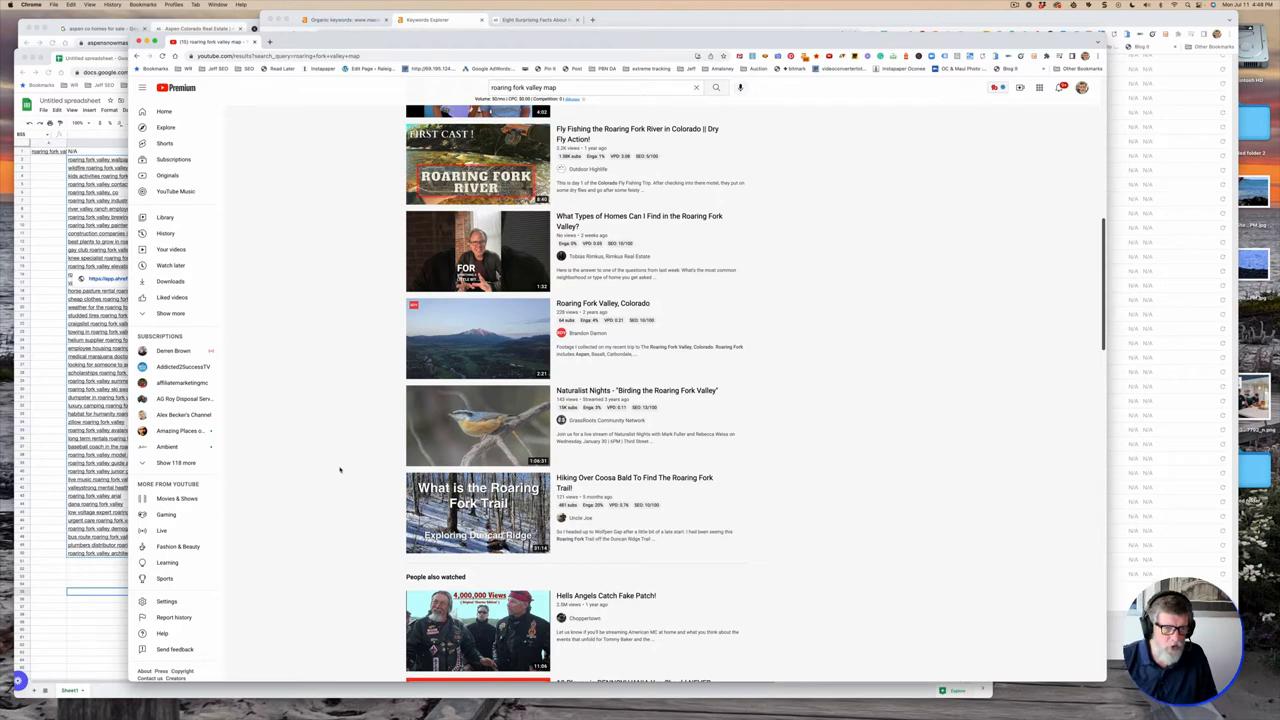
{"action": "scroll", "scroll_direction": "down", "scroll_amount": 3}
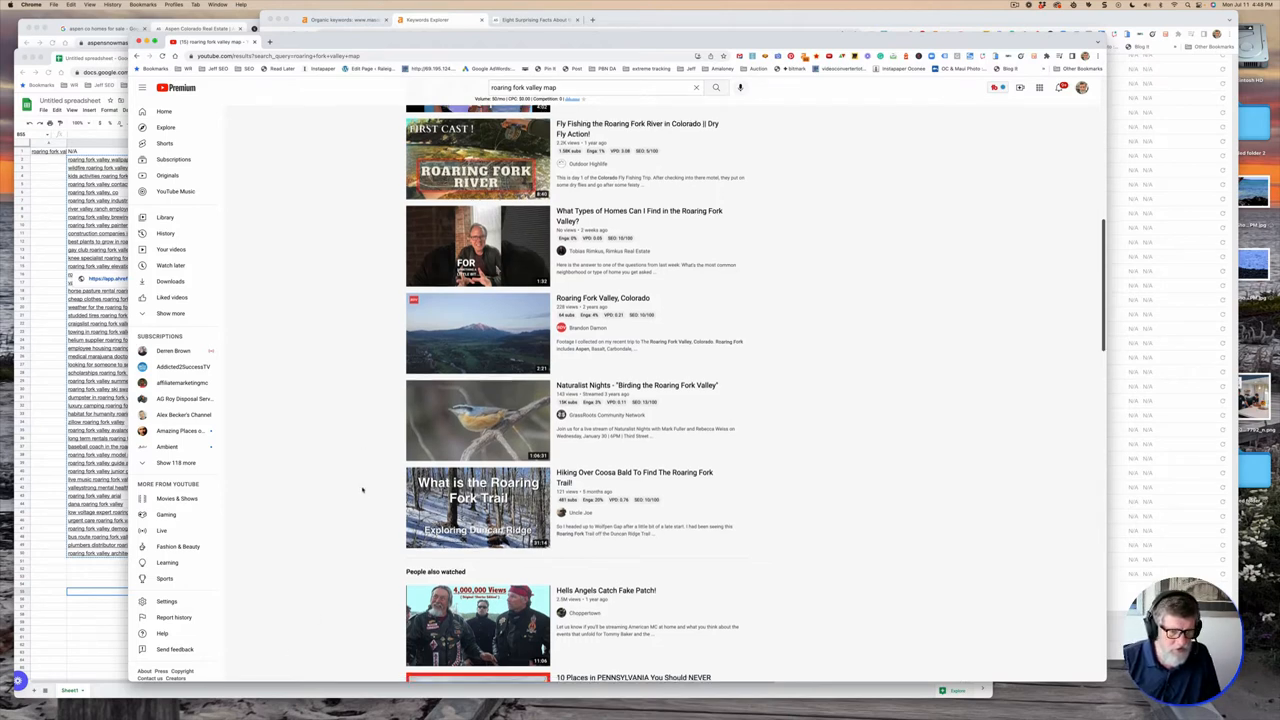
{"action": "scroll", "scroll_direction": "down", "scroll_amount": 3}
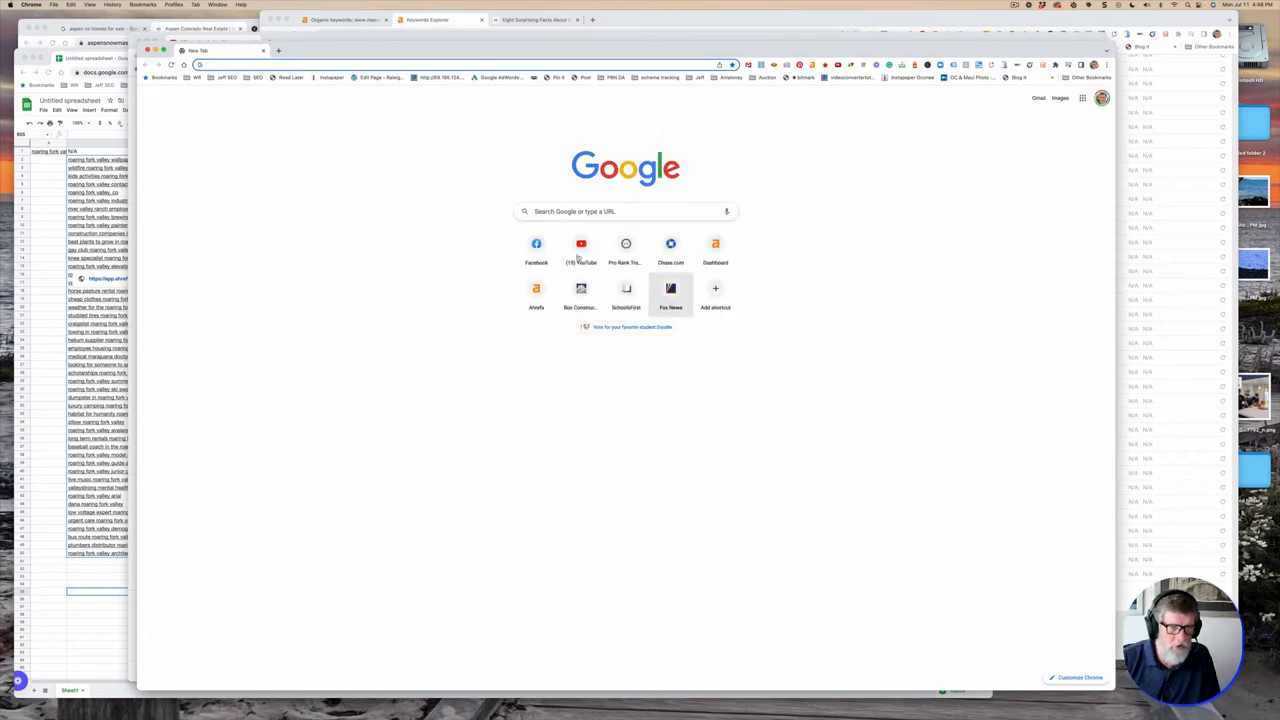
Search Google for 'roaring fork valley' and preview the valley map image in Images.
{"action": "left_click", "coordinate": [624, 212]}
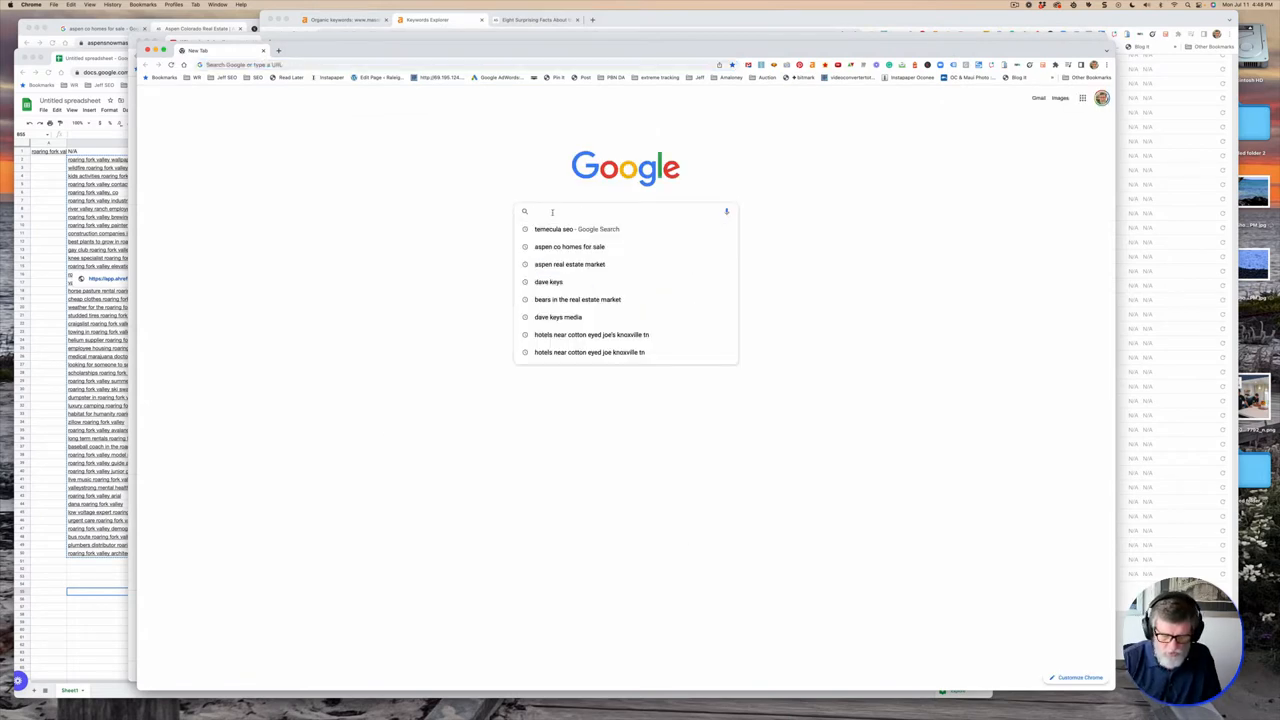
{"action": "type", "text": "roaring fork valley"}
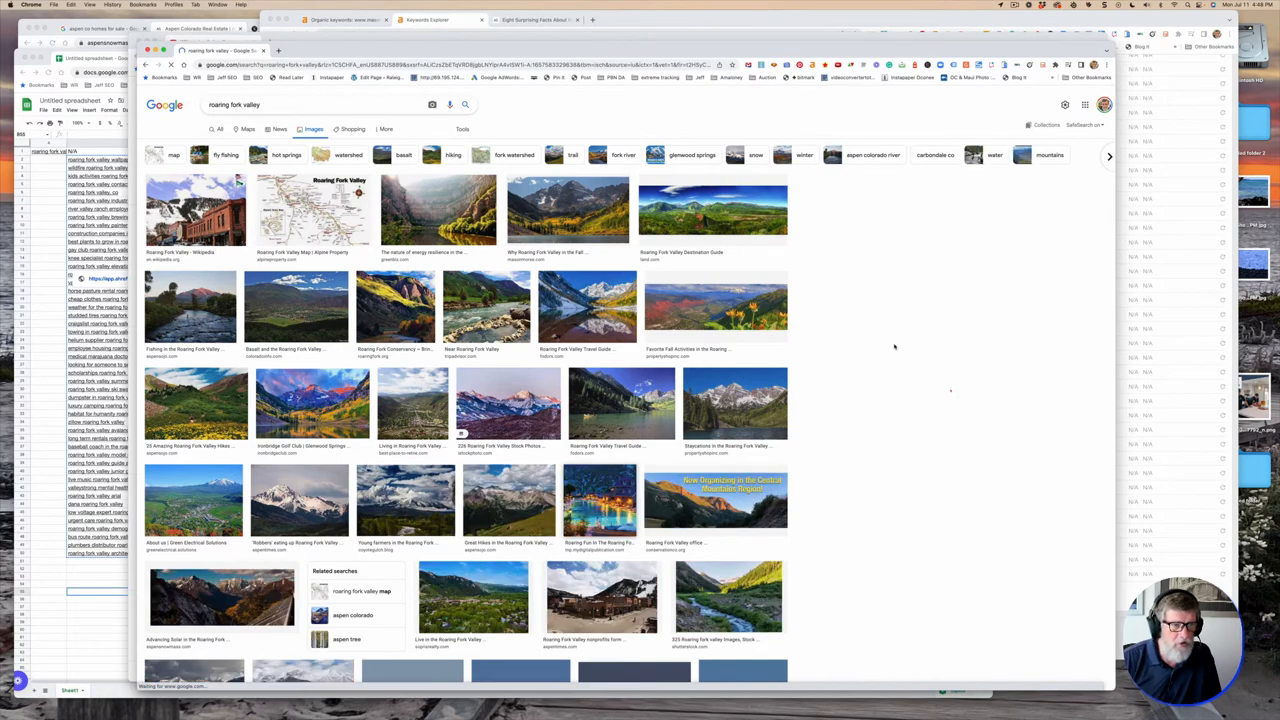
{"action": "left_click", "coordinate": [312, 210]}
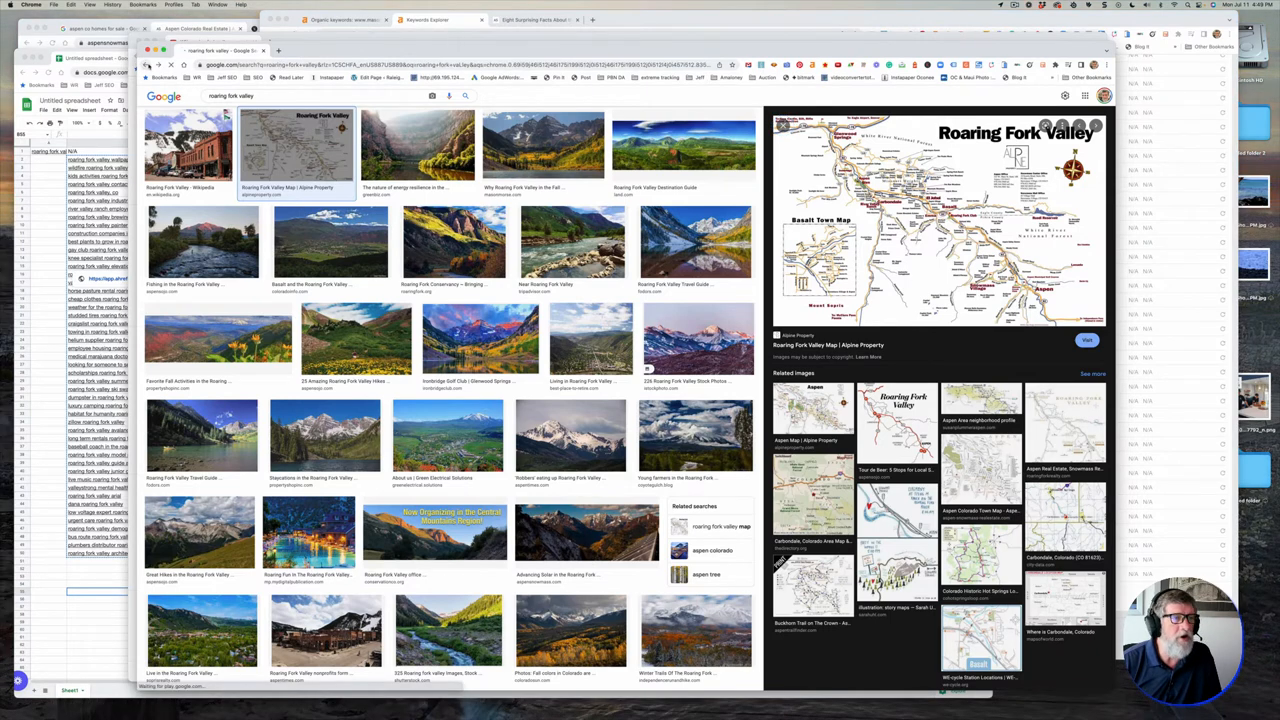
Switch back to the All web results and look through the listed links.
{"action": "left_click", "coordinate": [220, 128]}
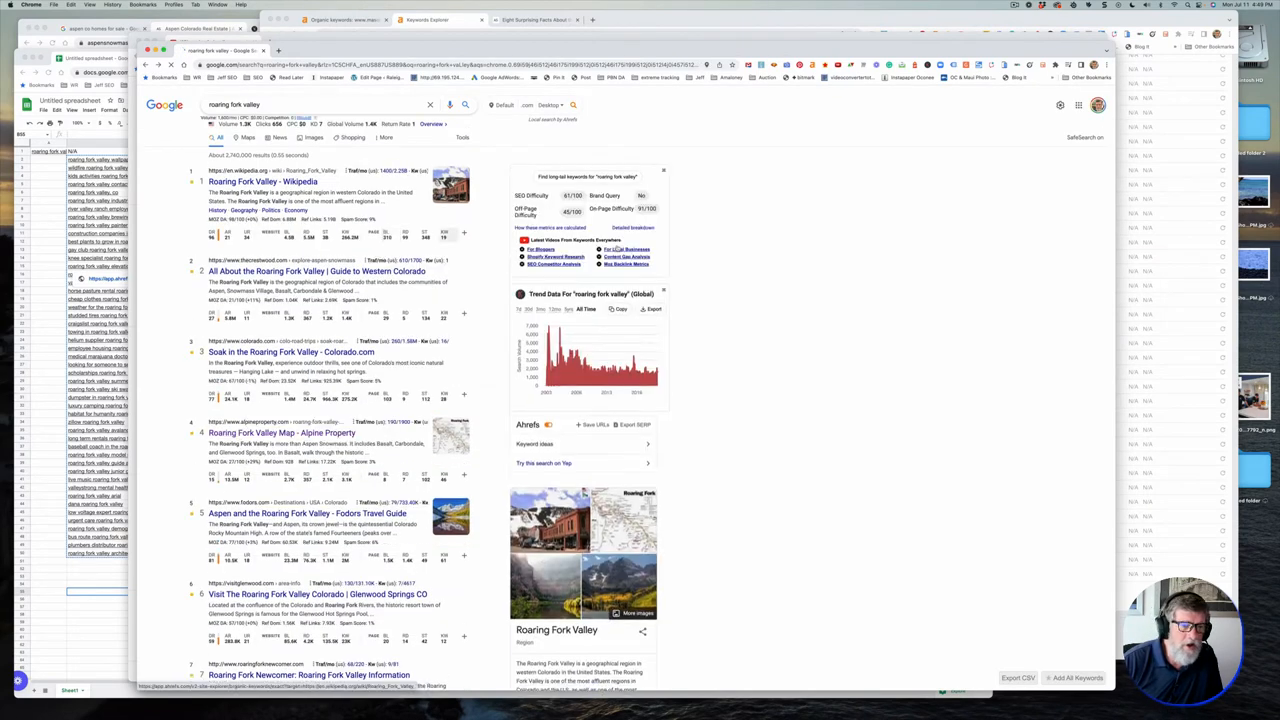
{"action": "scroll", "scroll_direction": "down", "scroll_amount": 3}
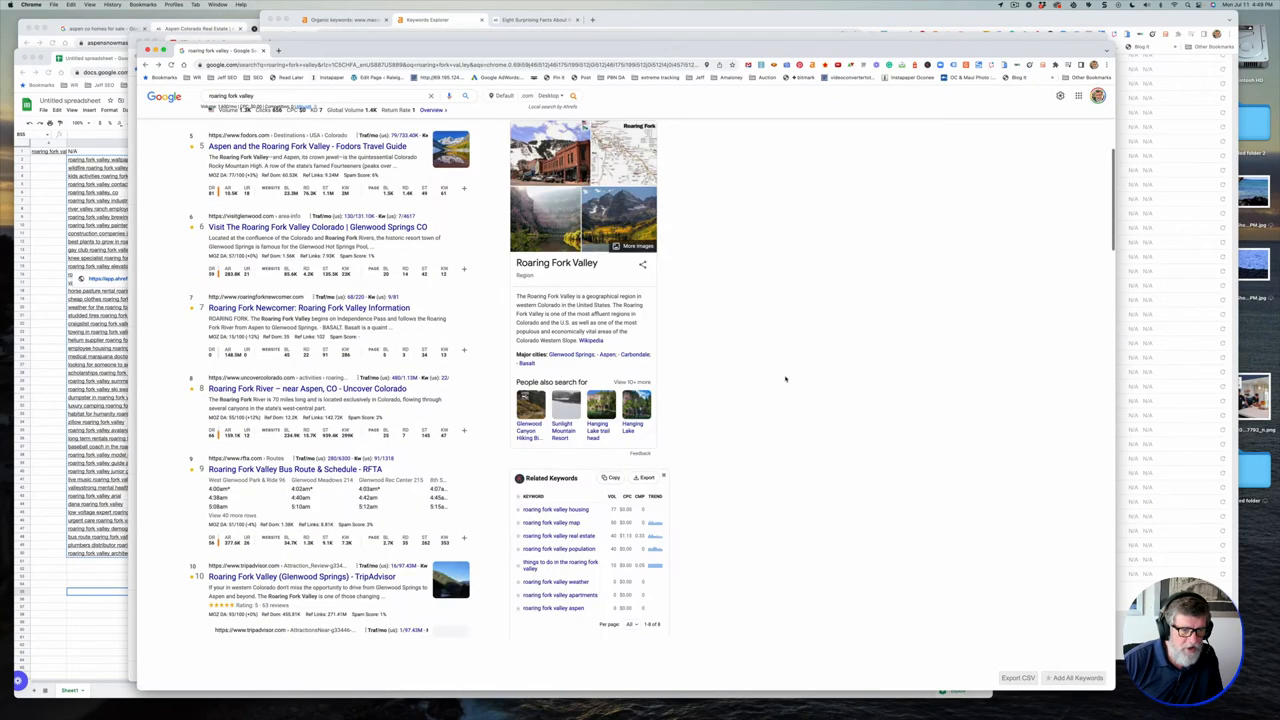
{"action": "scroll", "scroll_direction": "down", "scroll_amount": 3}
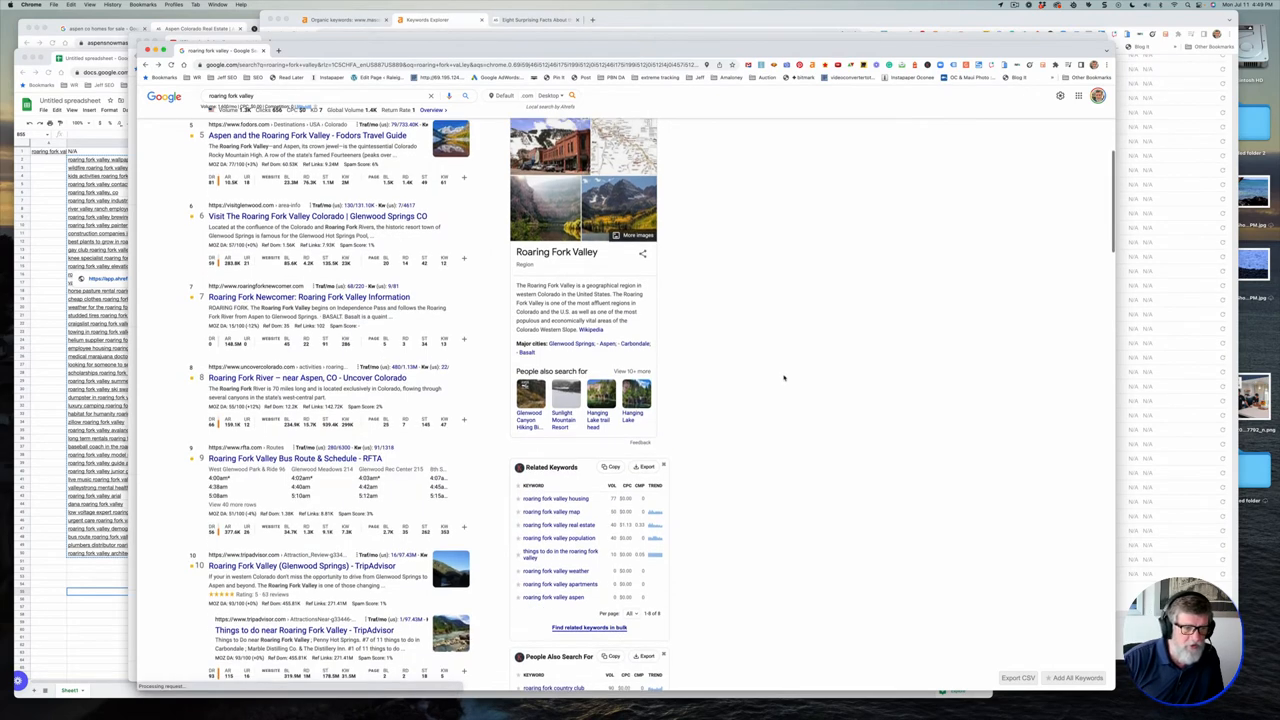
{"action": "scroll", "scroll_direction": "down", "scroll_amount": 3}
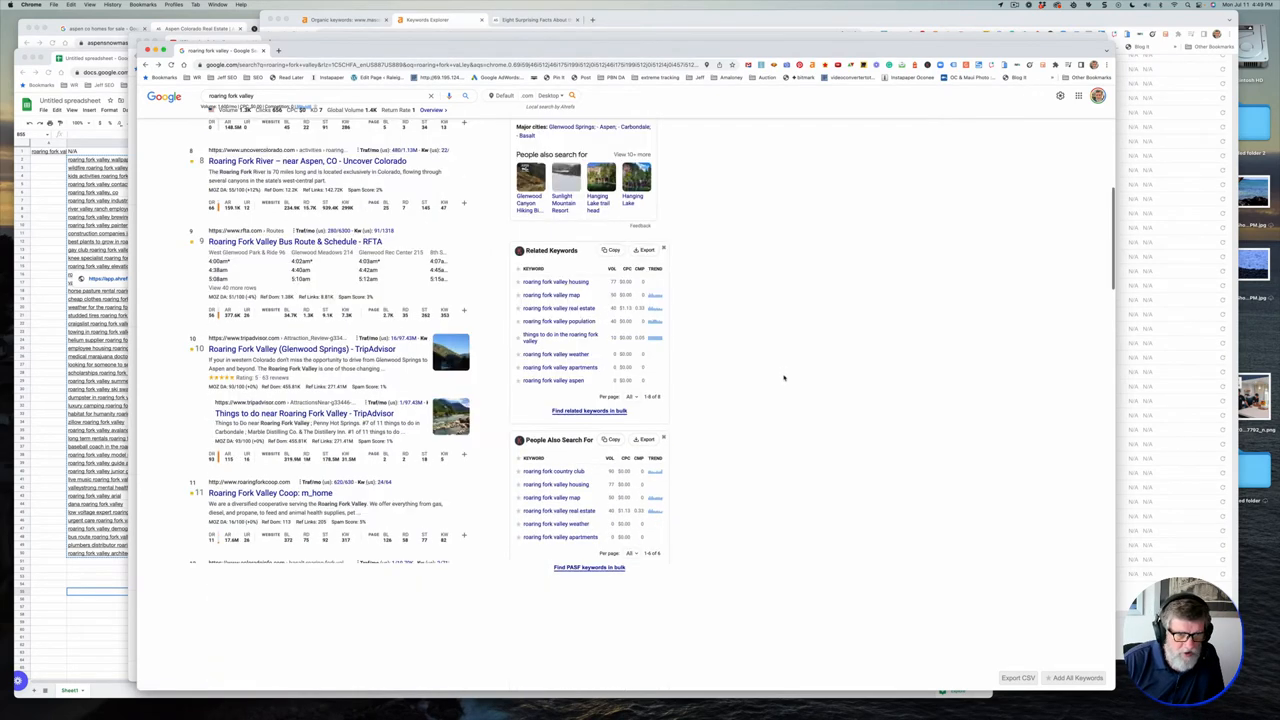
{"action": "scroll", "scroll_direction": "down", "scroll_amount": 3}
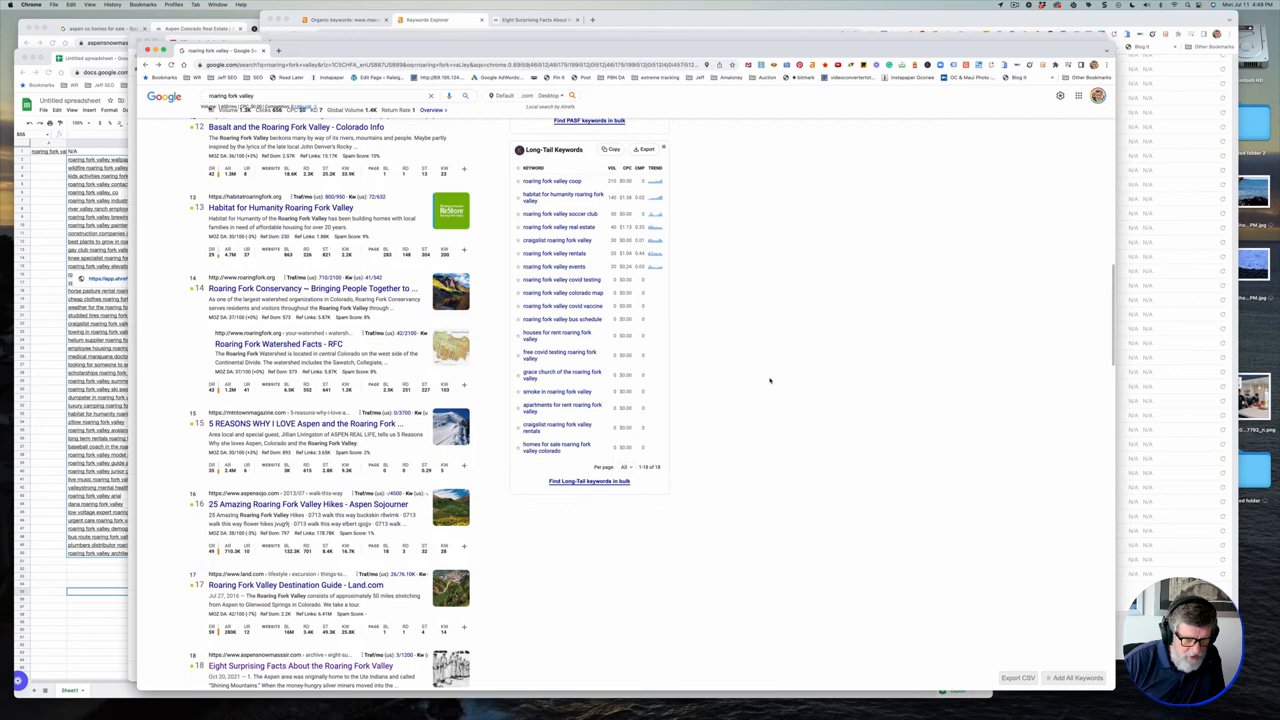
{"action": "scroll", "scroll_direction": "up", "scroll_amount": 3}
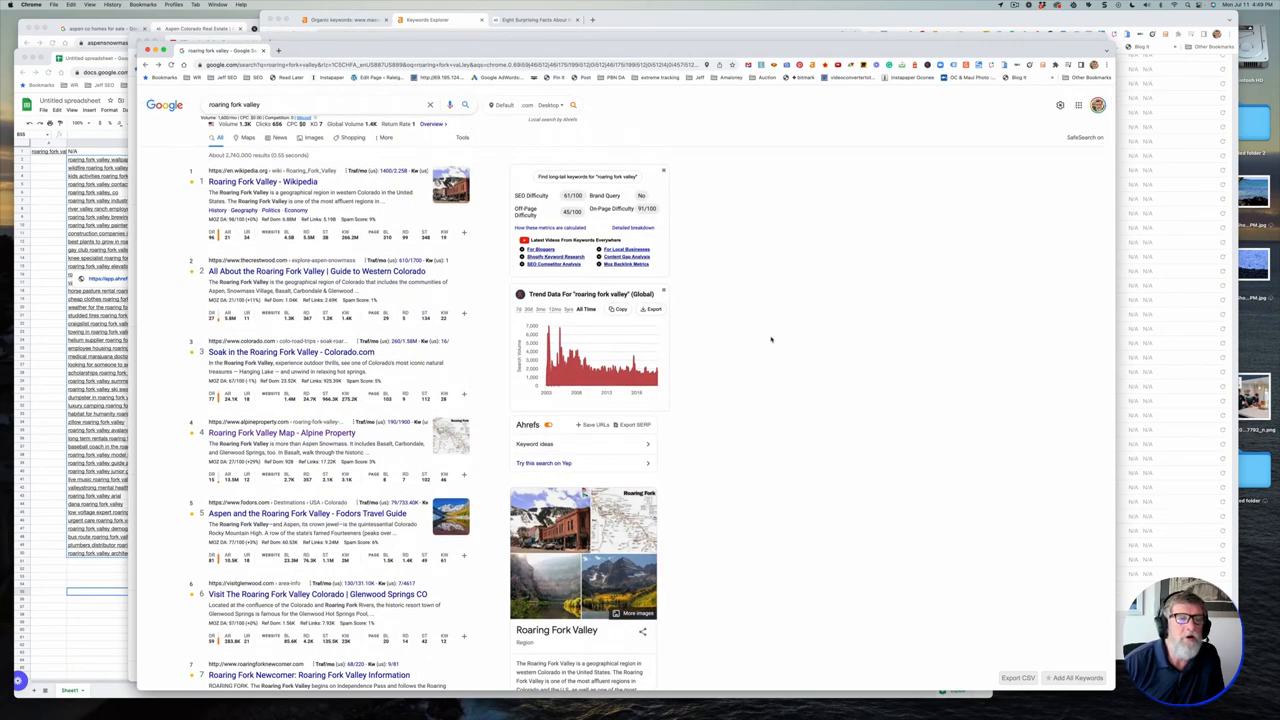
{"action": "mouse_move", "coordinate": [740, 152]}
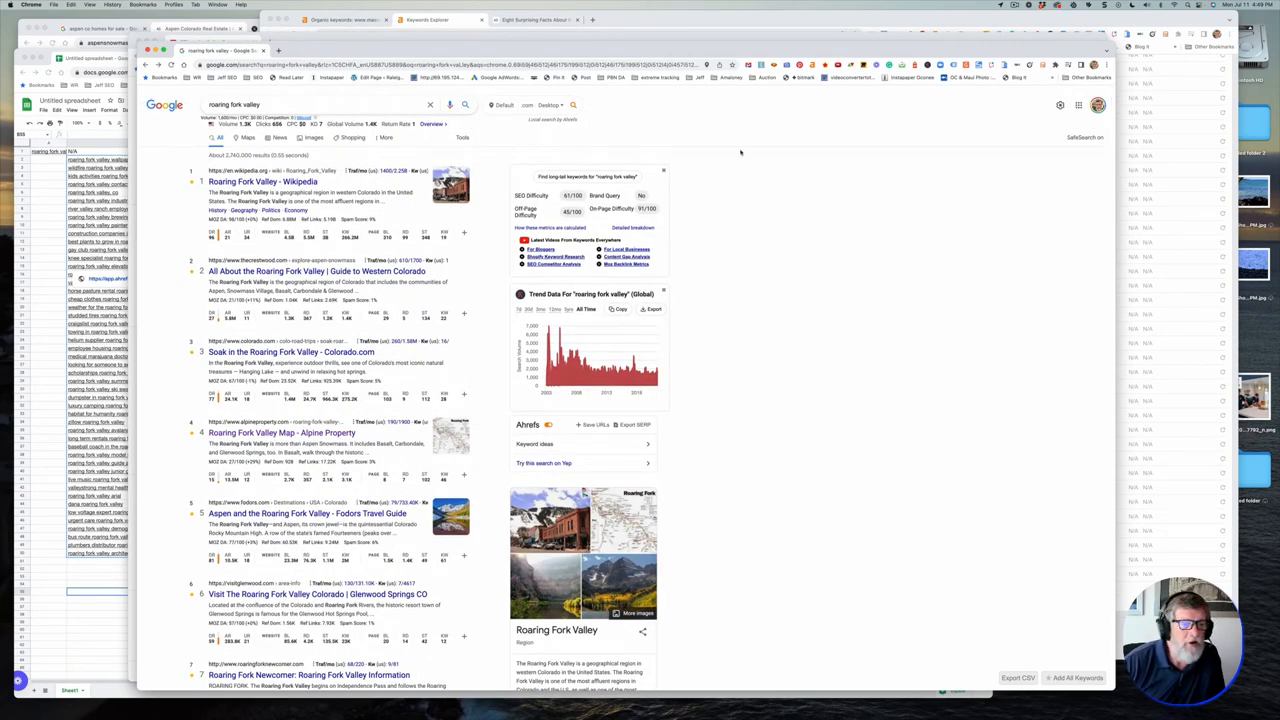
Refine the Google query to 'roaring fork valley map' and run it.
{"action": "left_click", "coordinate": [234, 104]}
{"action": "type", "text": " map"}
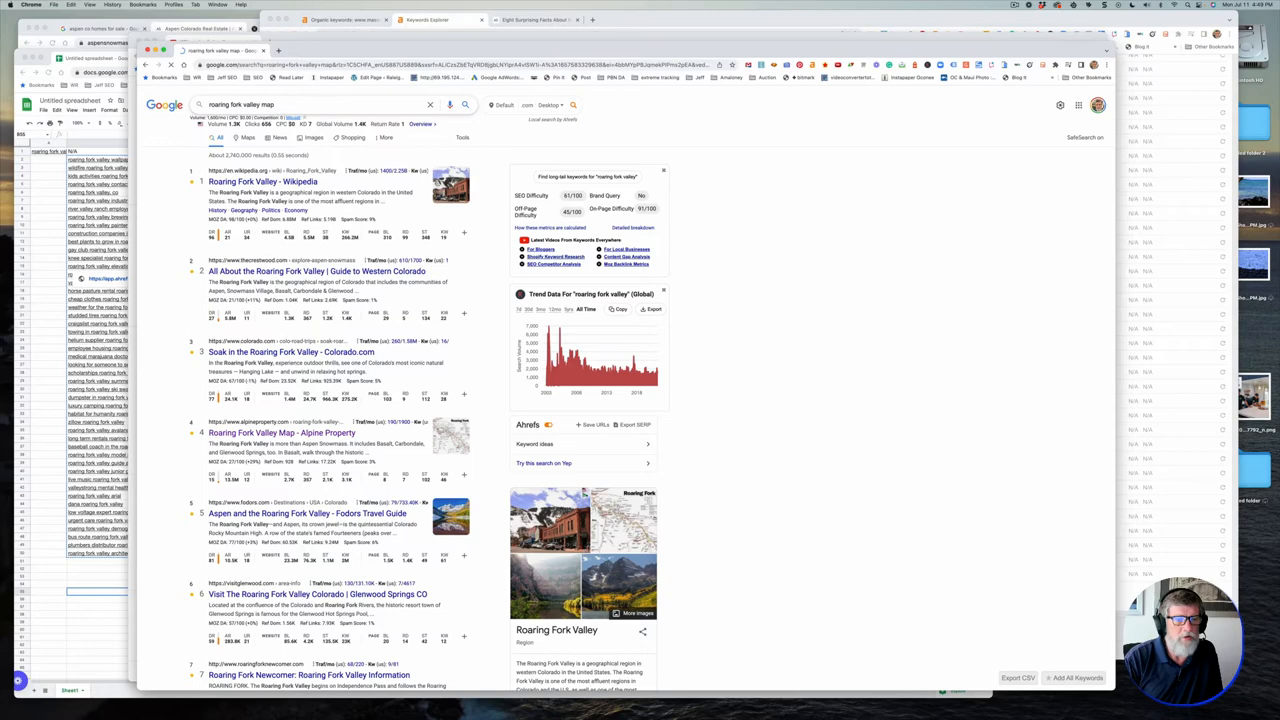
{"action": "left_click", "coordinate": [284, 128]}
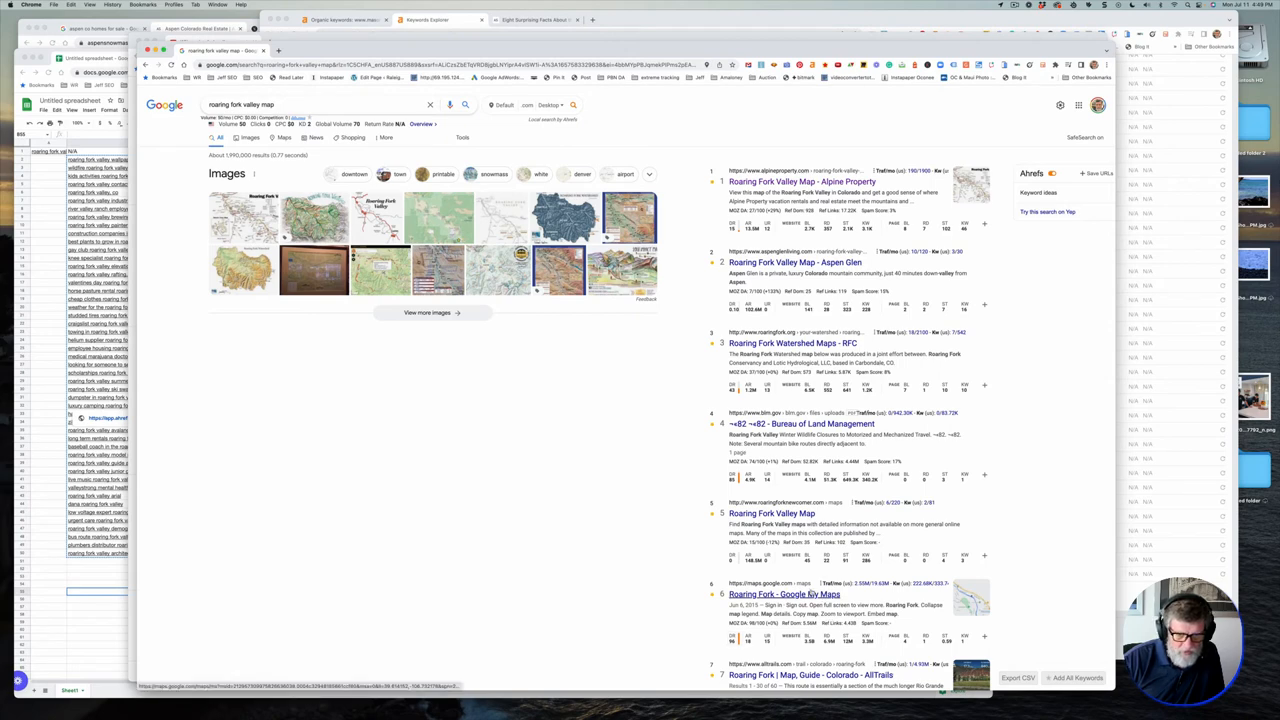
Open the Roaring Fork Google My Maps result and zoom onto Carbondale, Basalt and Glenwood Springs.
{"action": "left_click", "coordinate": [784, 594]}
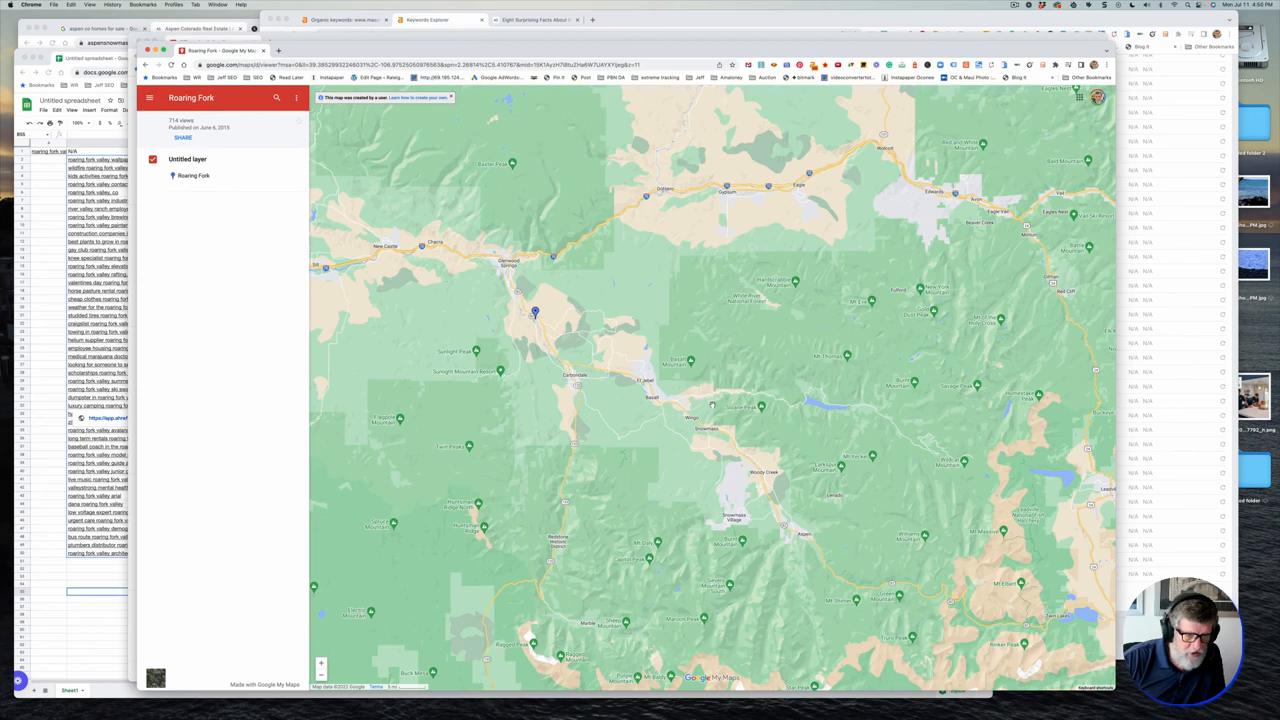
{"action": "scroll", "scroll_direction": "down", "scroll_amount": 3}
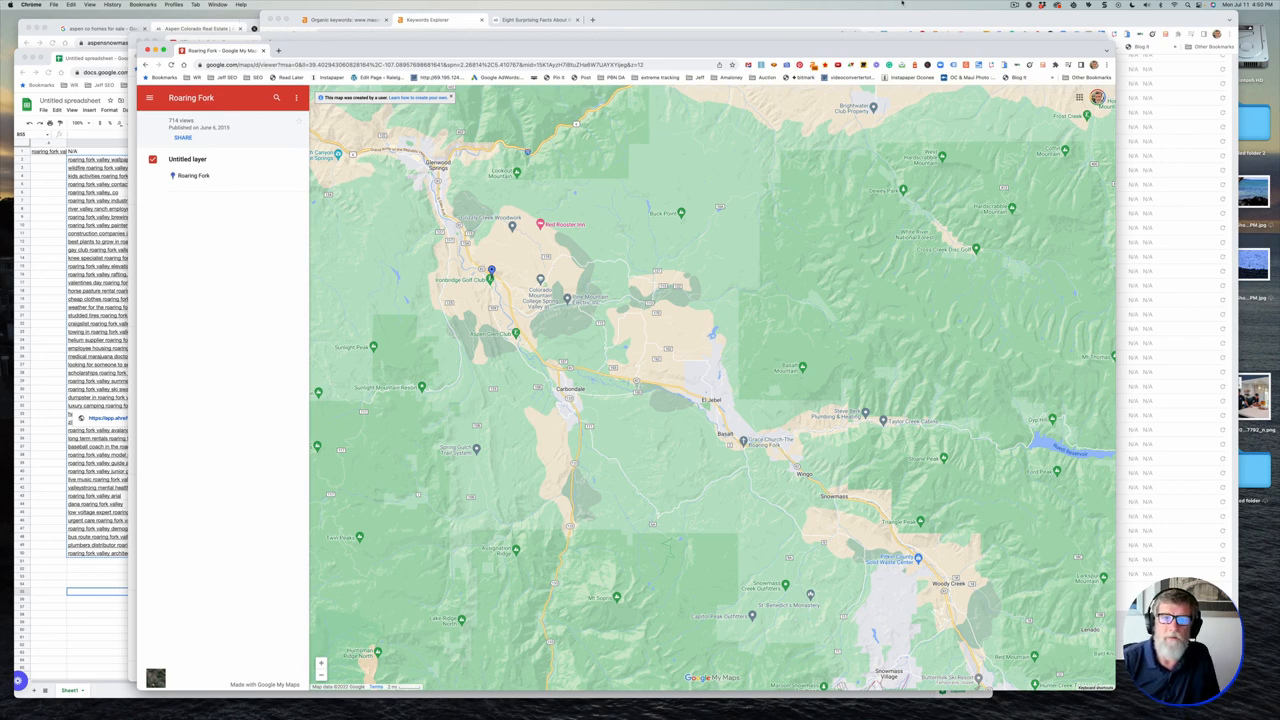
{"action": "left_click", "coordinate": [1012, 8]}
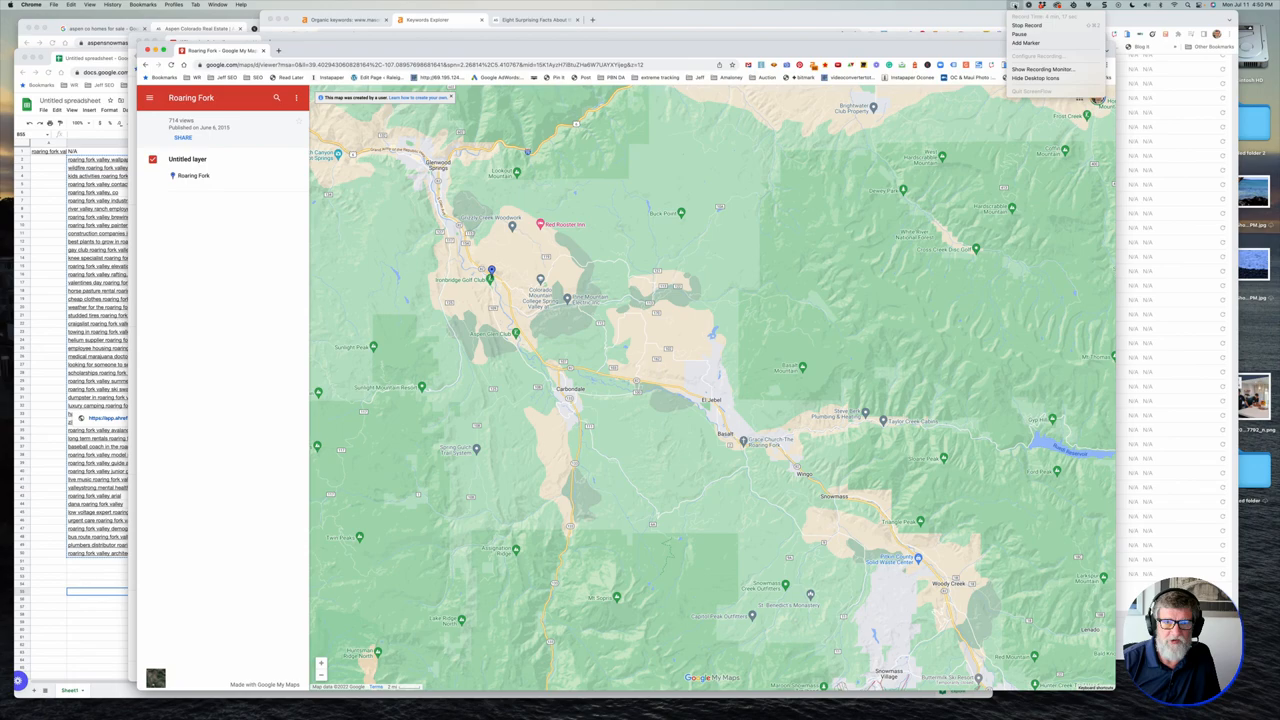